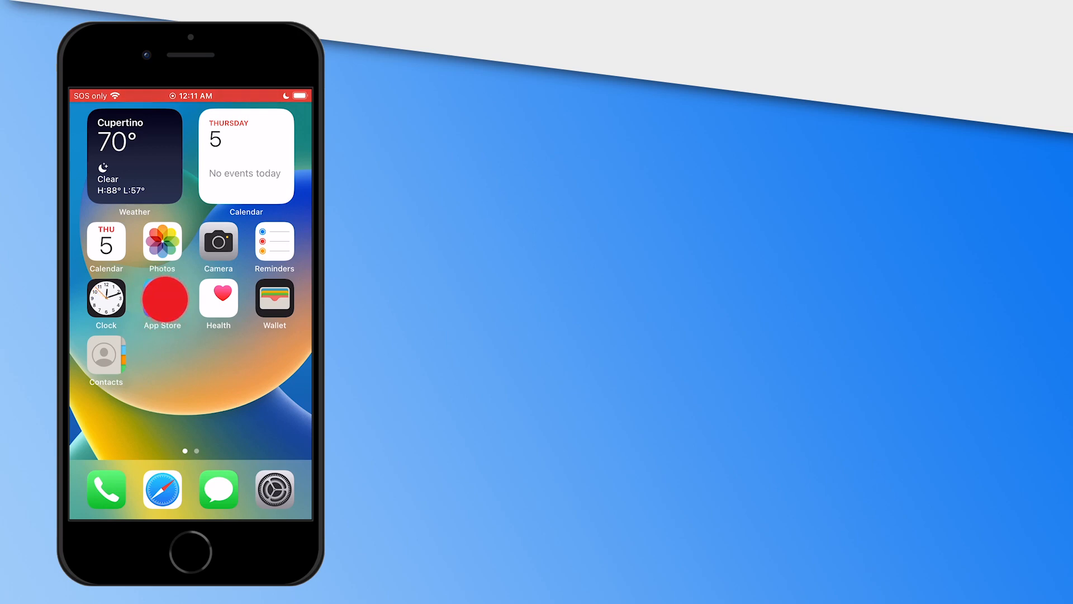
Launch the App Store from the Home Screen to its Today page.
left_click(162, 298)
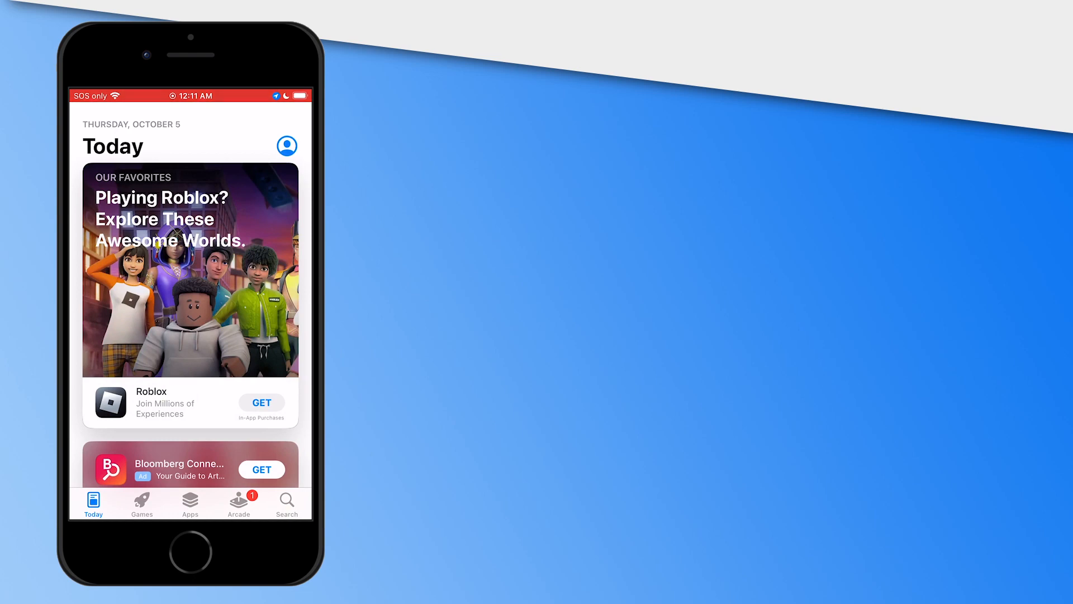
Browse the Games page, then the Apps page down to the Best Apps for iOS 17 collection.
left_click(141, 503)
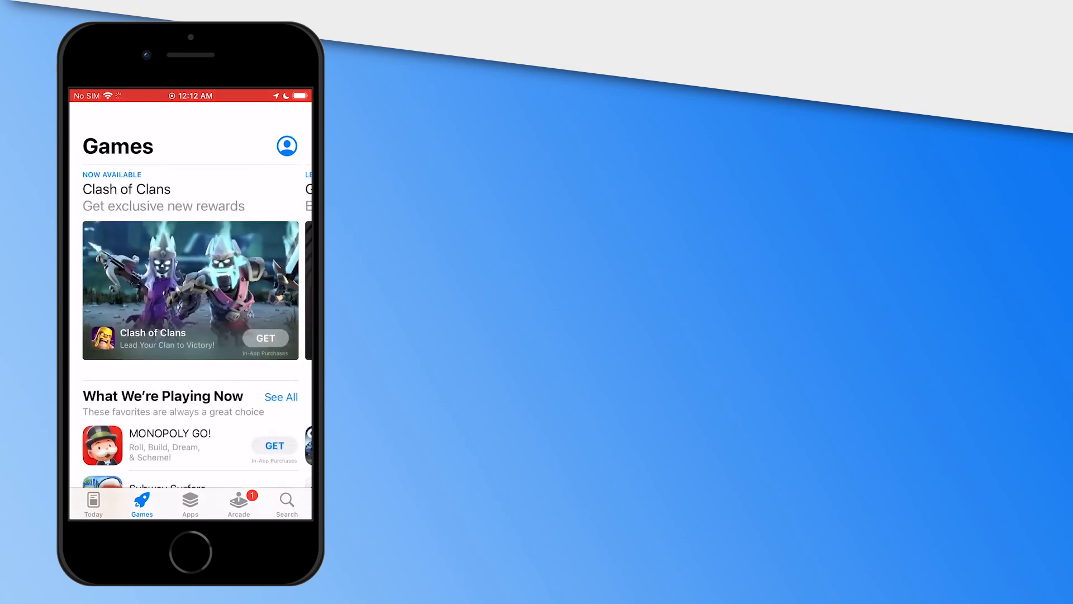
left_click(190, 503)
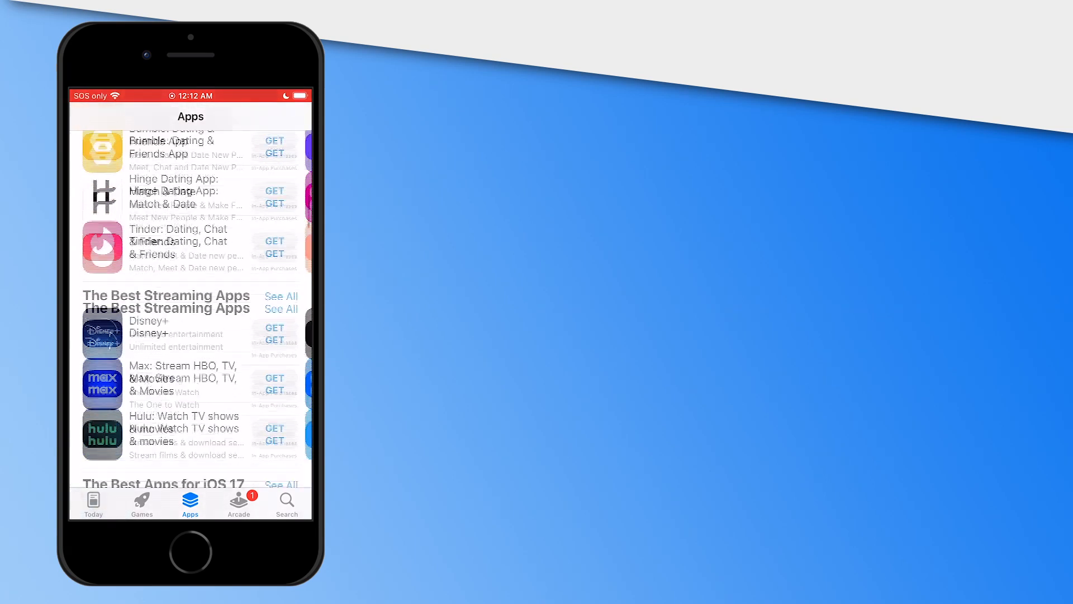
scroll("down", 3)
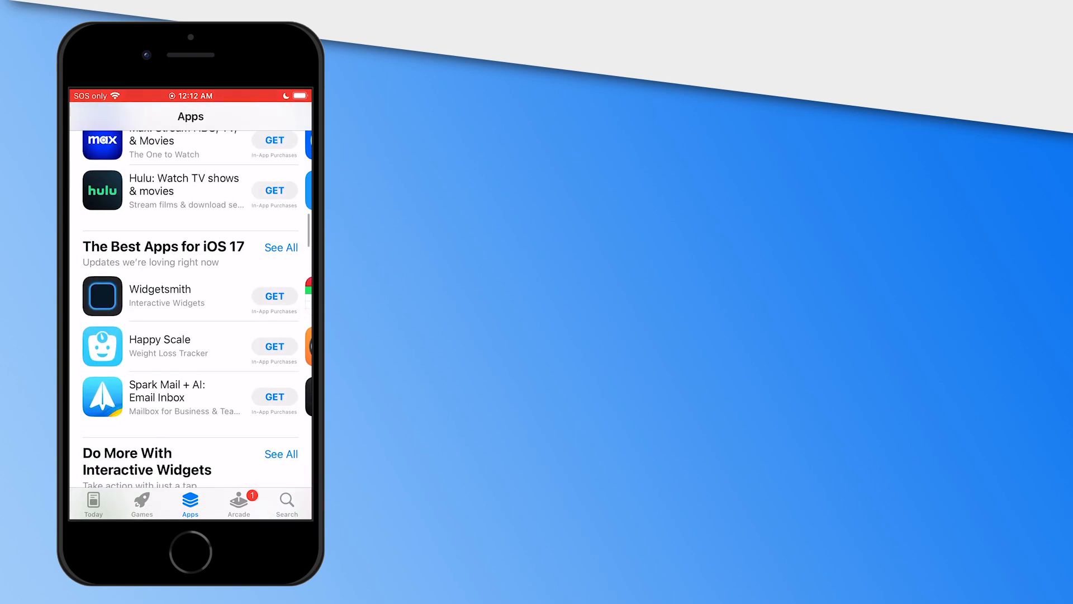
Go to the Search page showing Discover suggestions and suggested apps.
left_click(287, 502)
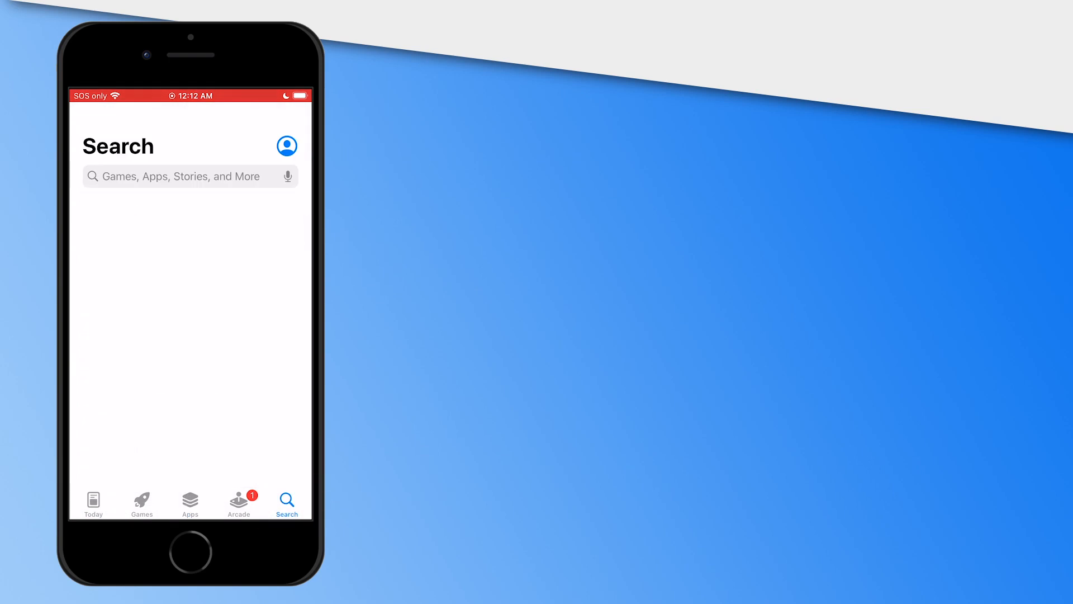
left_click(190, 176)
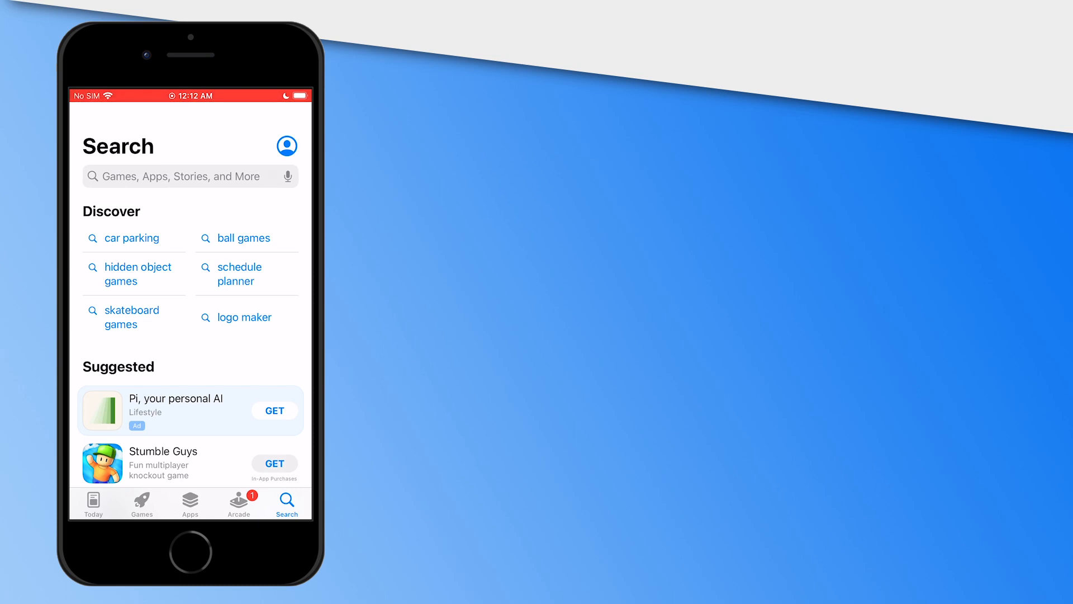
Search the store for 'youtube' and pick the plain youtube suggestion.
left_click(190, 175)
type("y")
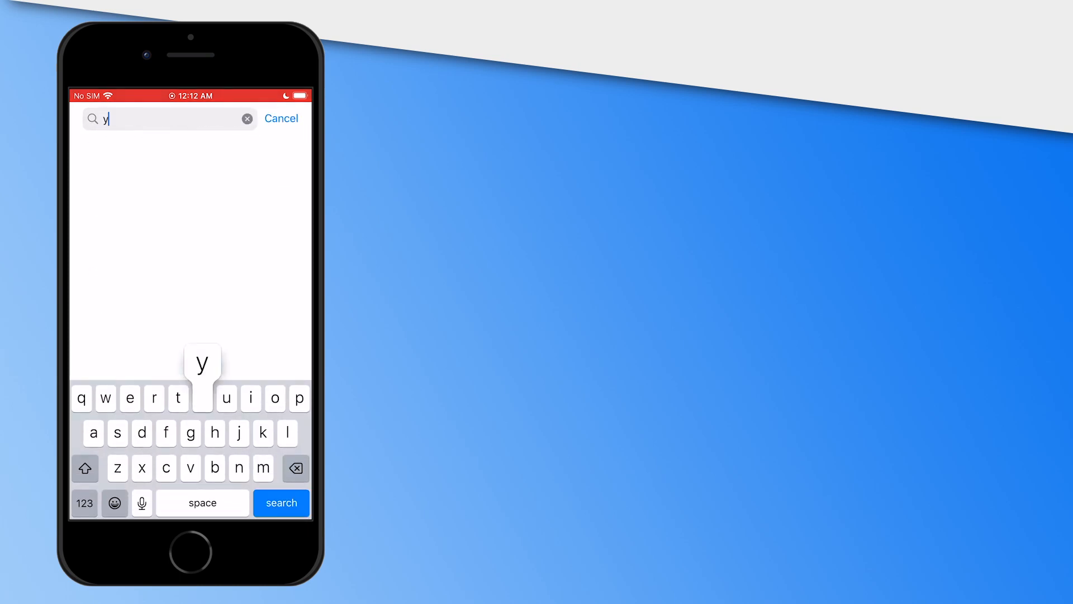
type("outube")
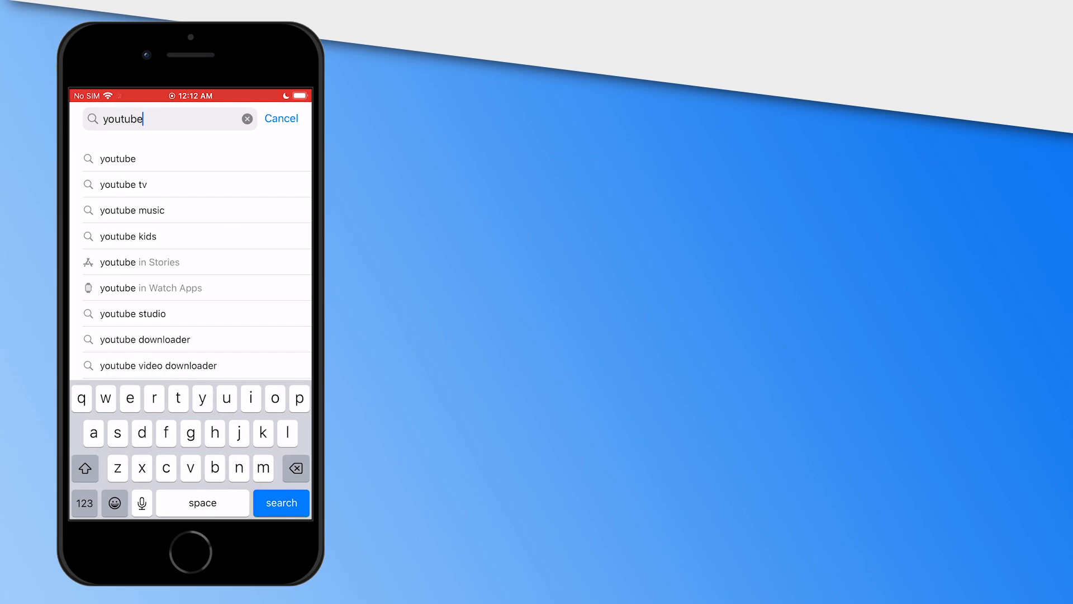
left_click(281, 502)
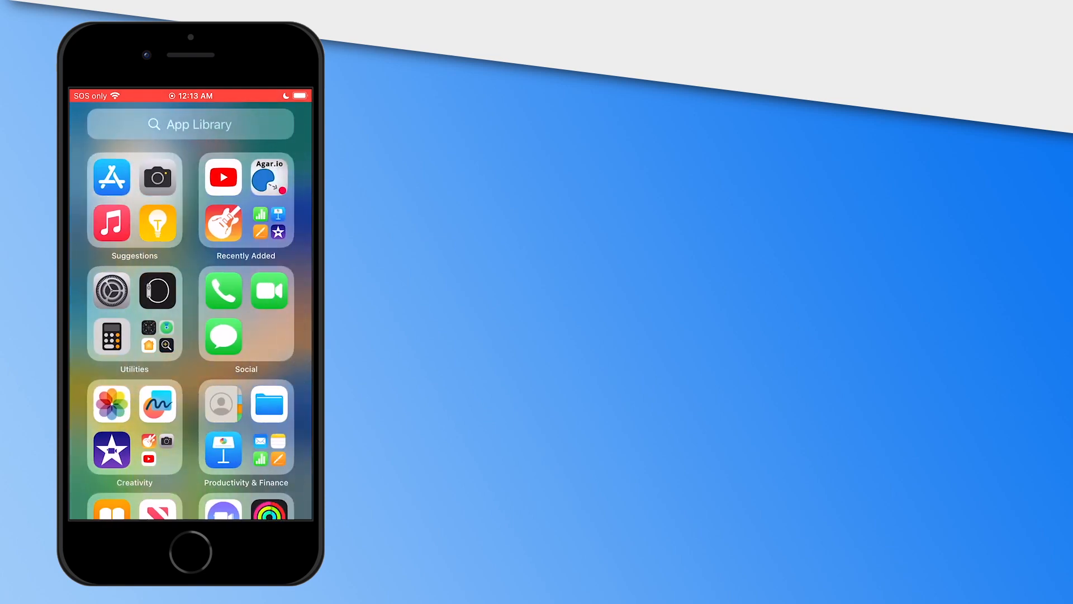
Launch YouTube from the App Library's Recently Added folder.
left_click(221, 178)
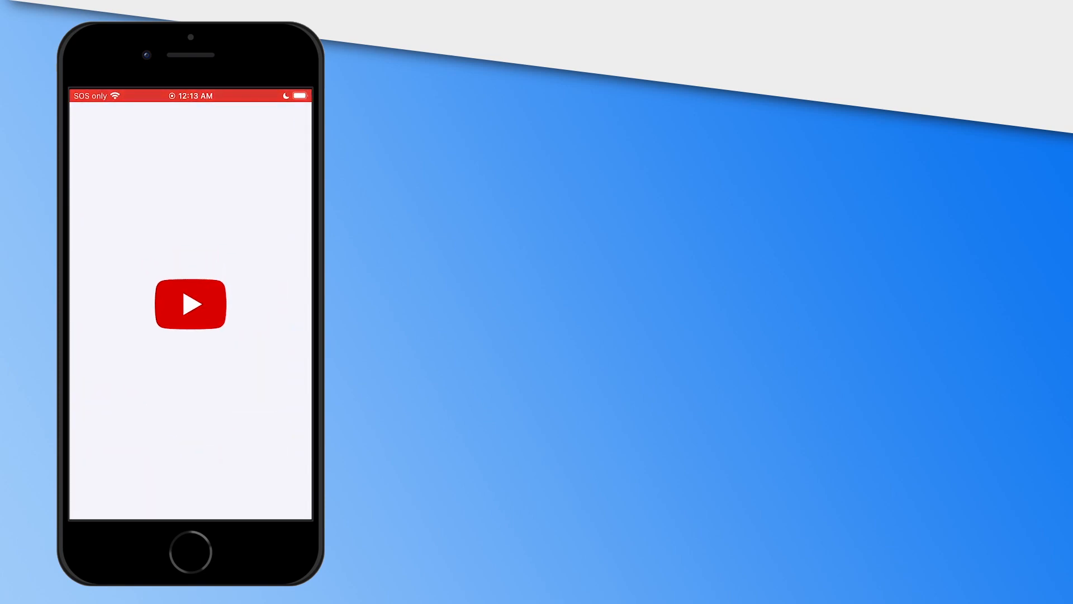